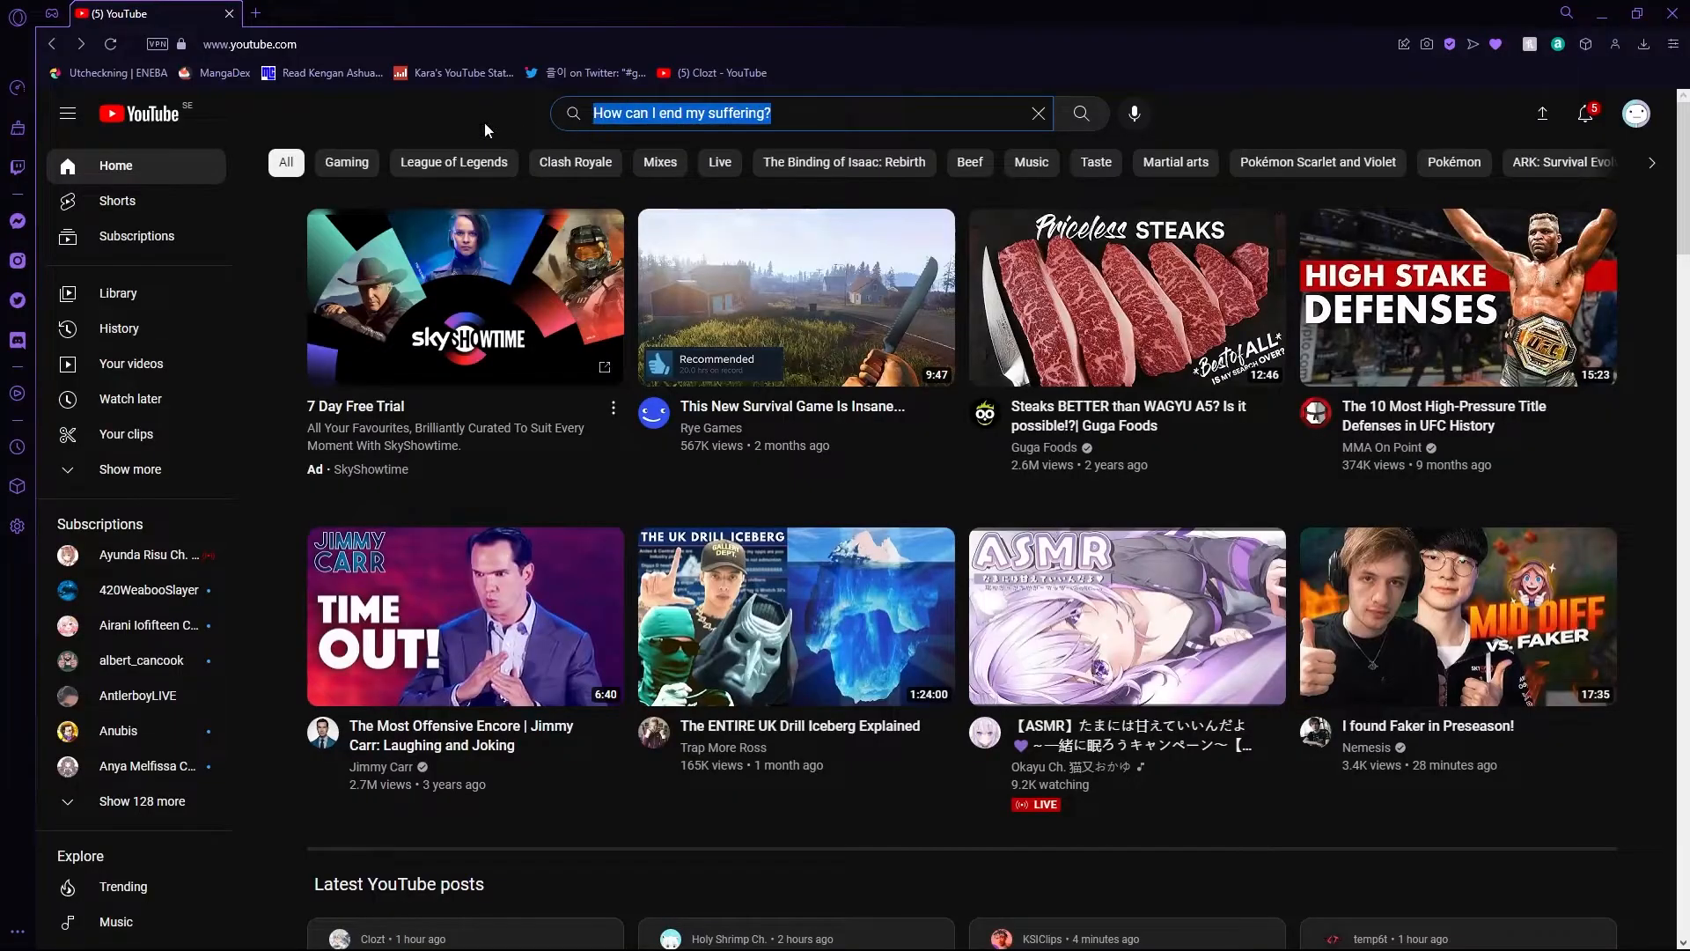
- Search YouTube for 'blox fruits' and filter the results to Live under Features
type("nb")
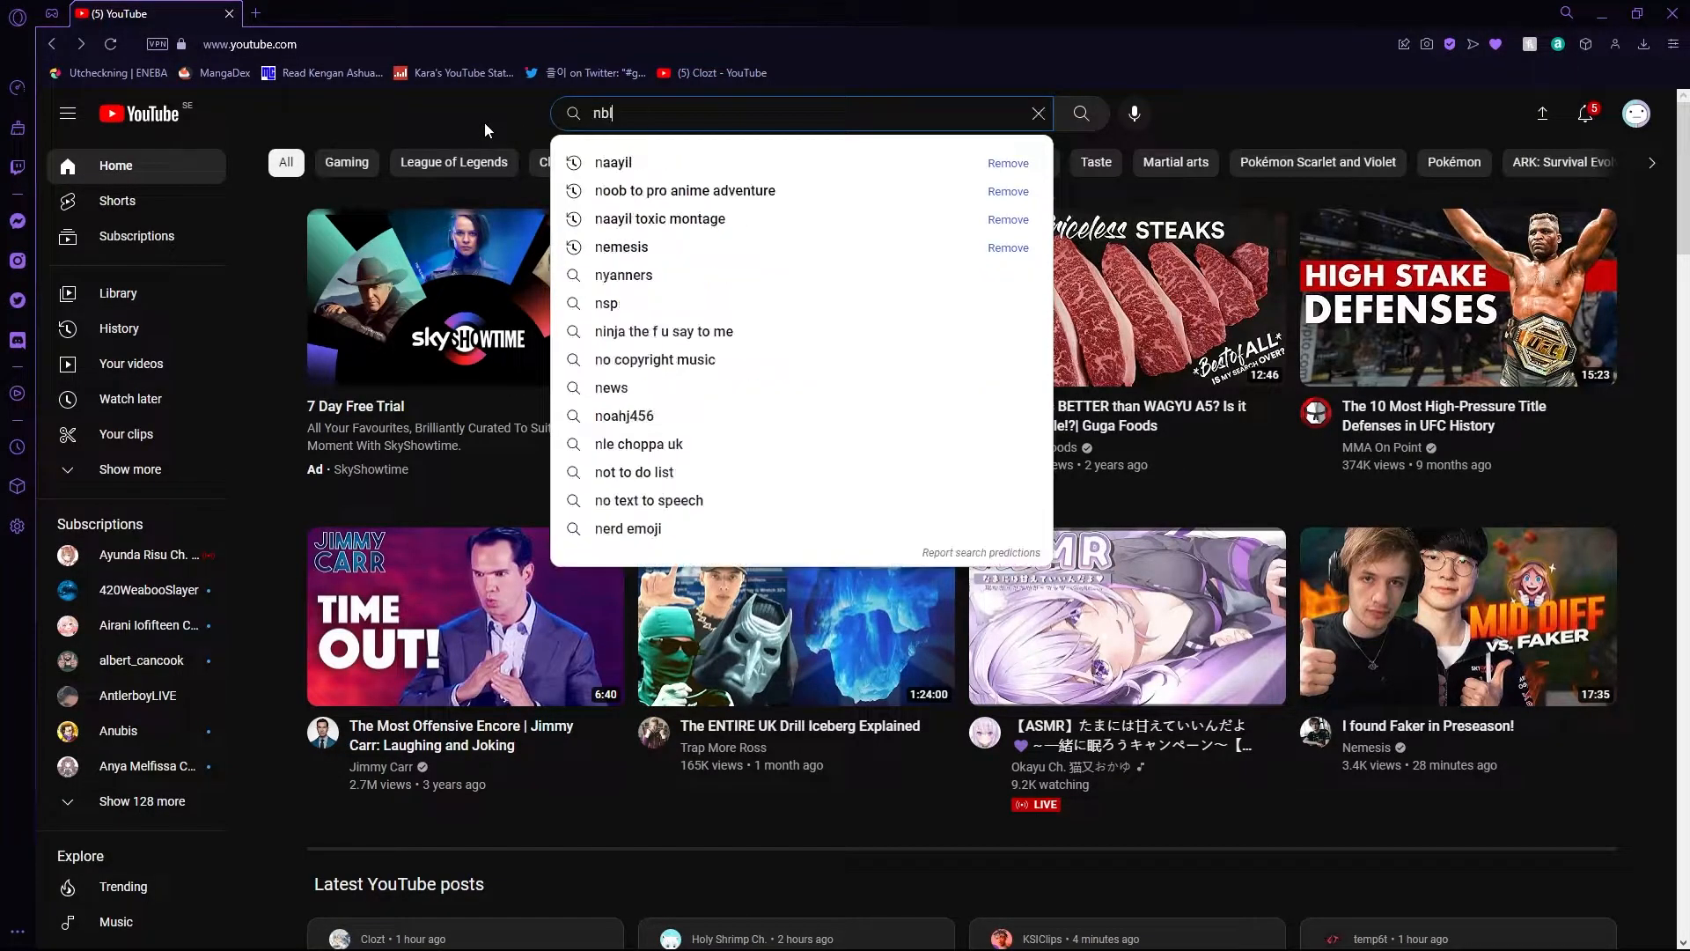
type("blox frui")
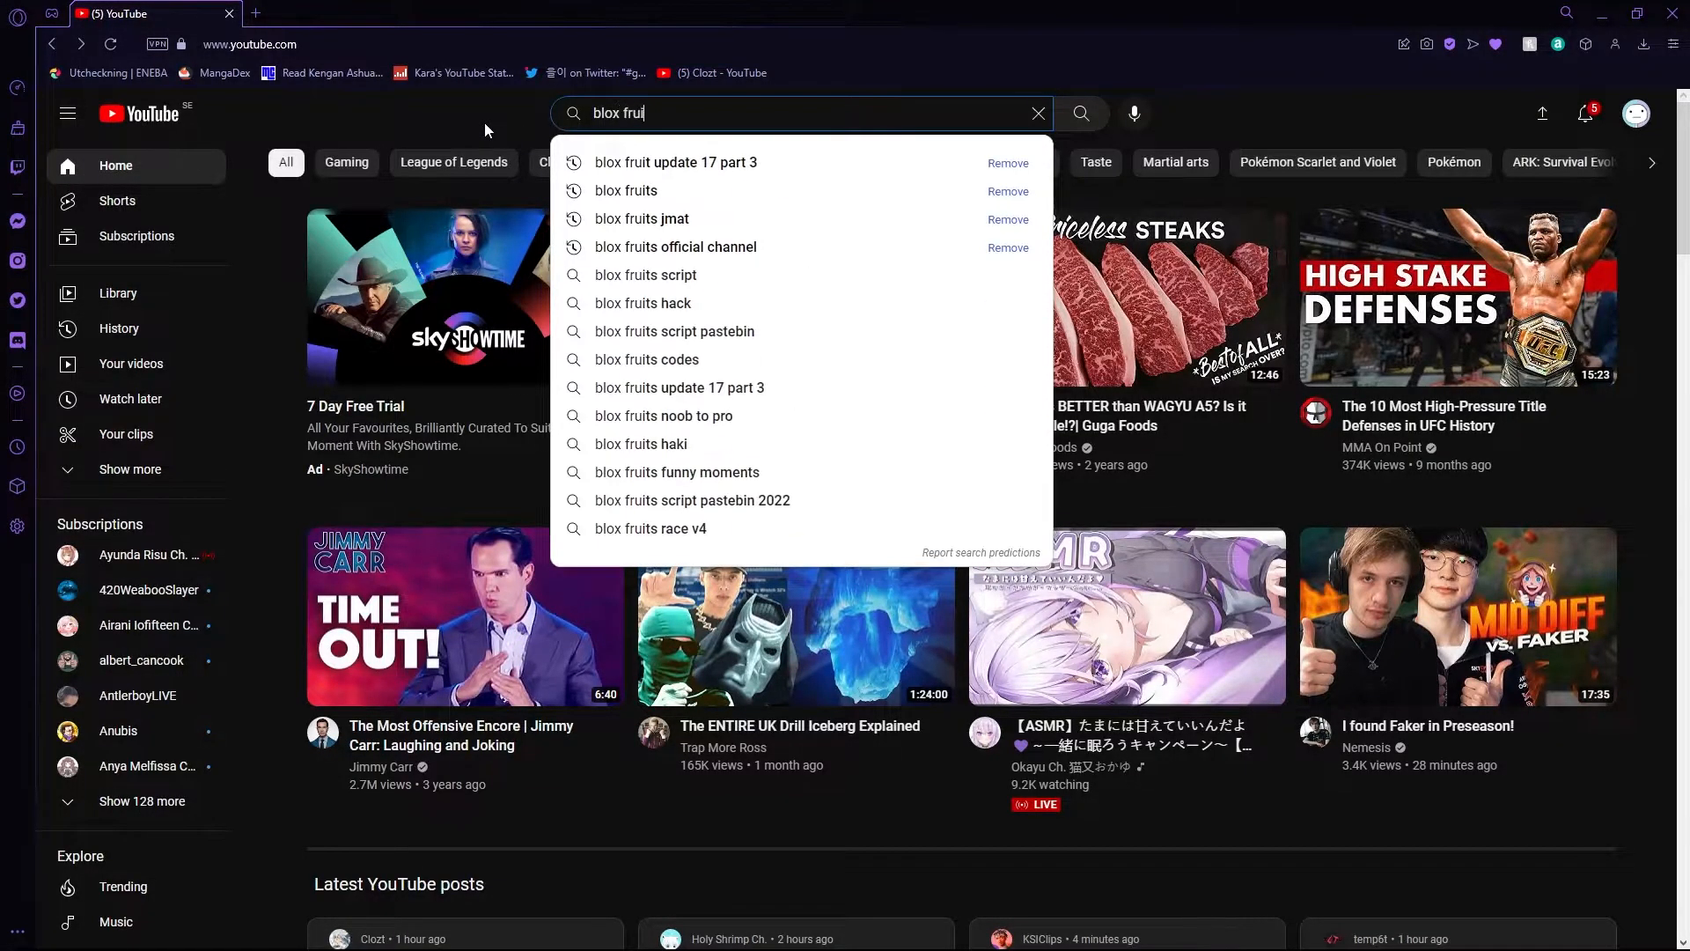
left_click(625, 190)
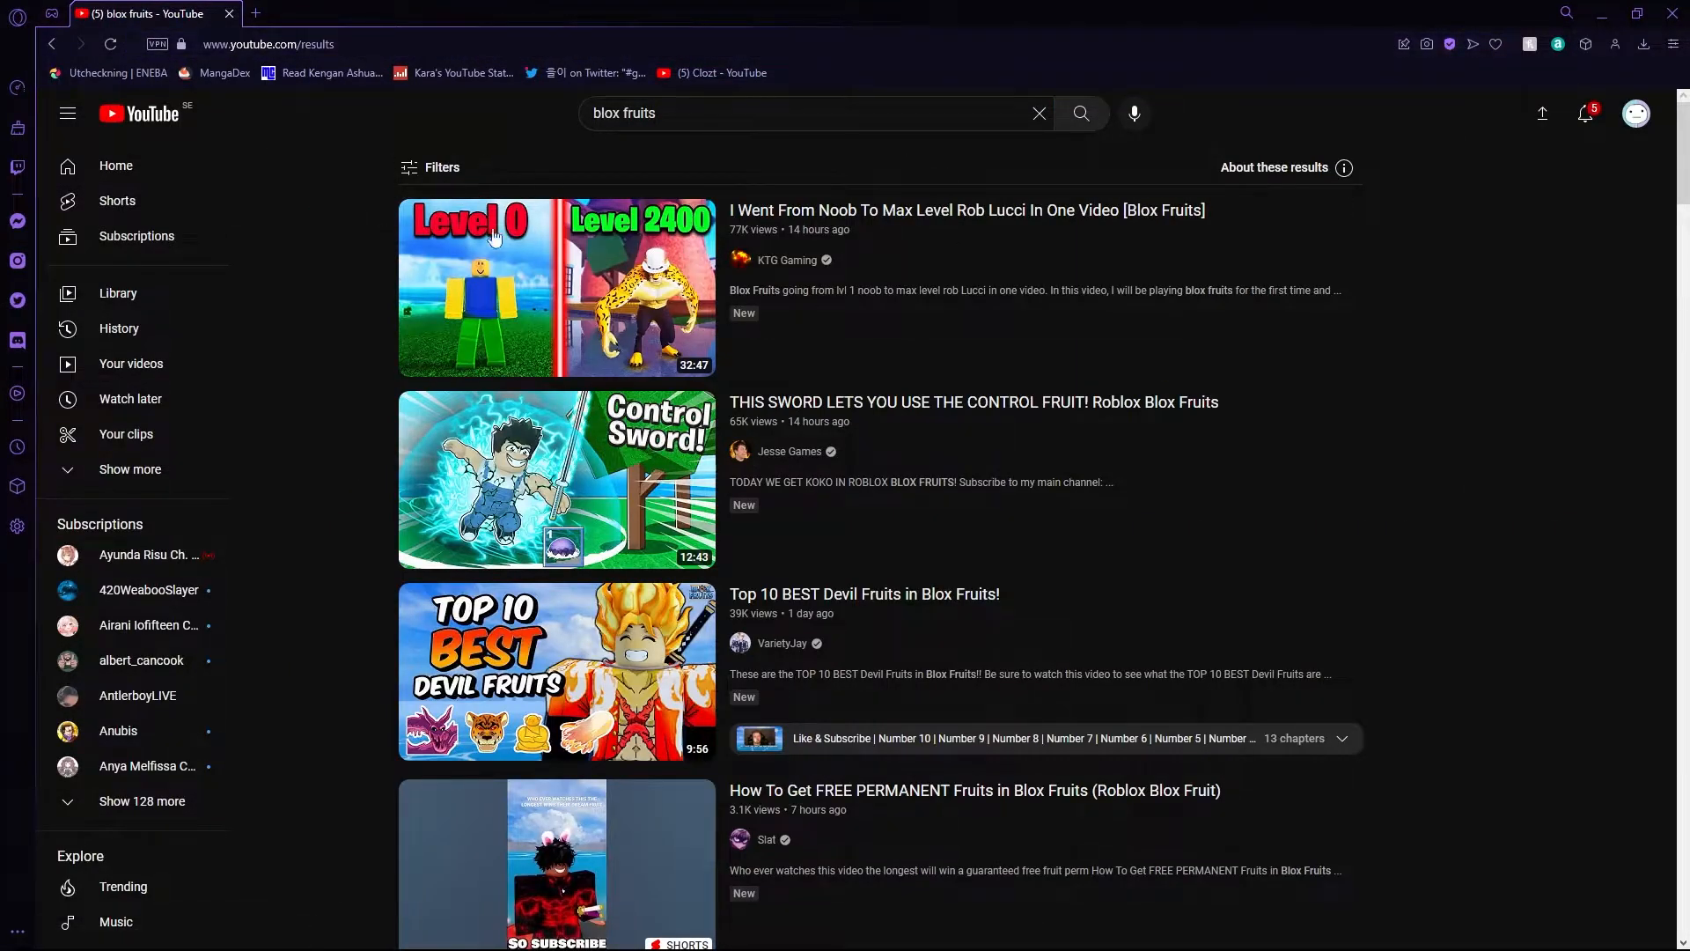
left_click(429, 167)
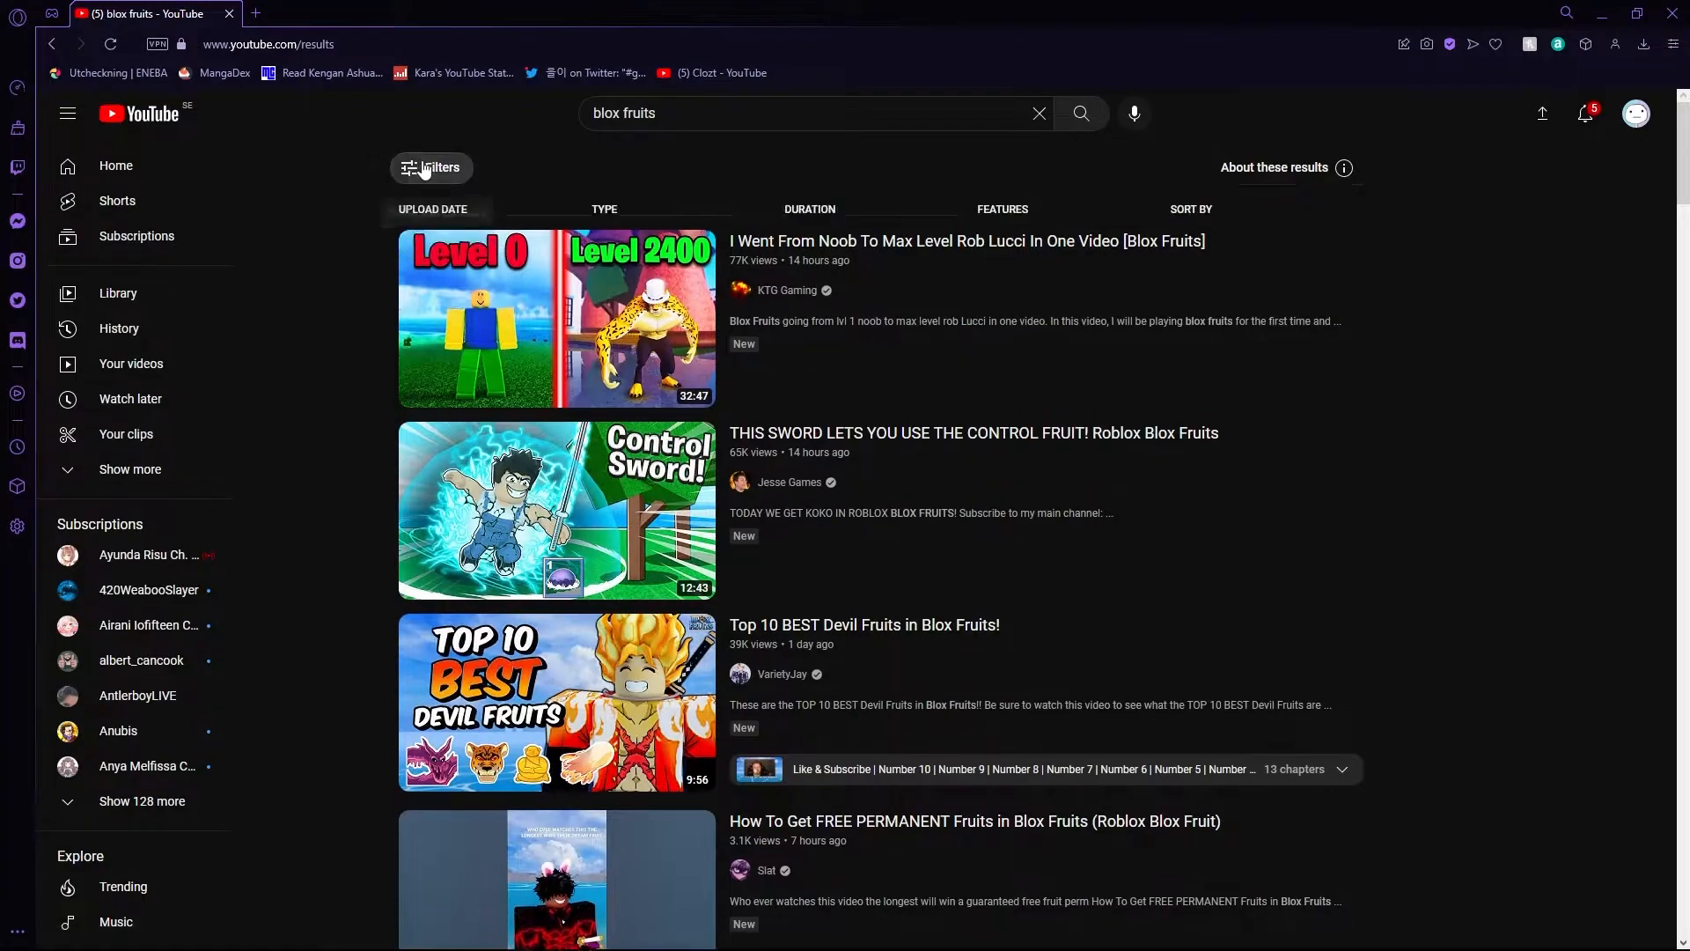
left_click(430, 167)
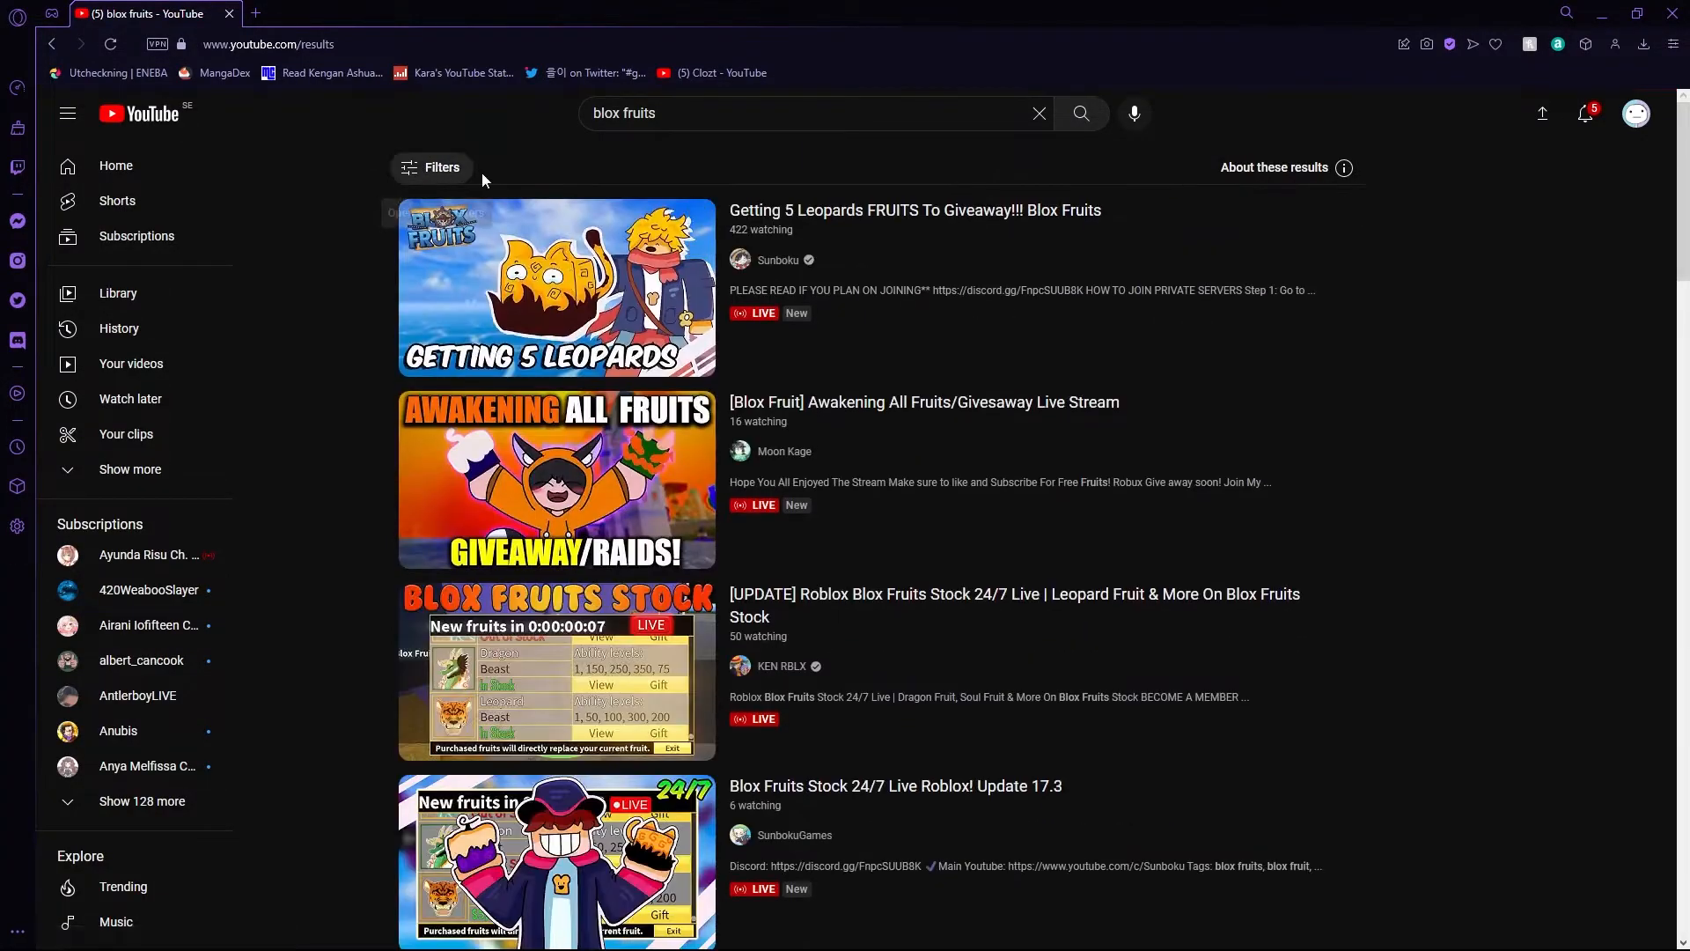
- Scroll the live results and open Real Kara's Blox Fruits stream replay watch page
scroll("down", 3)
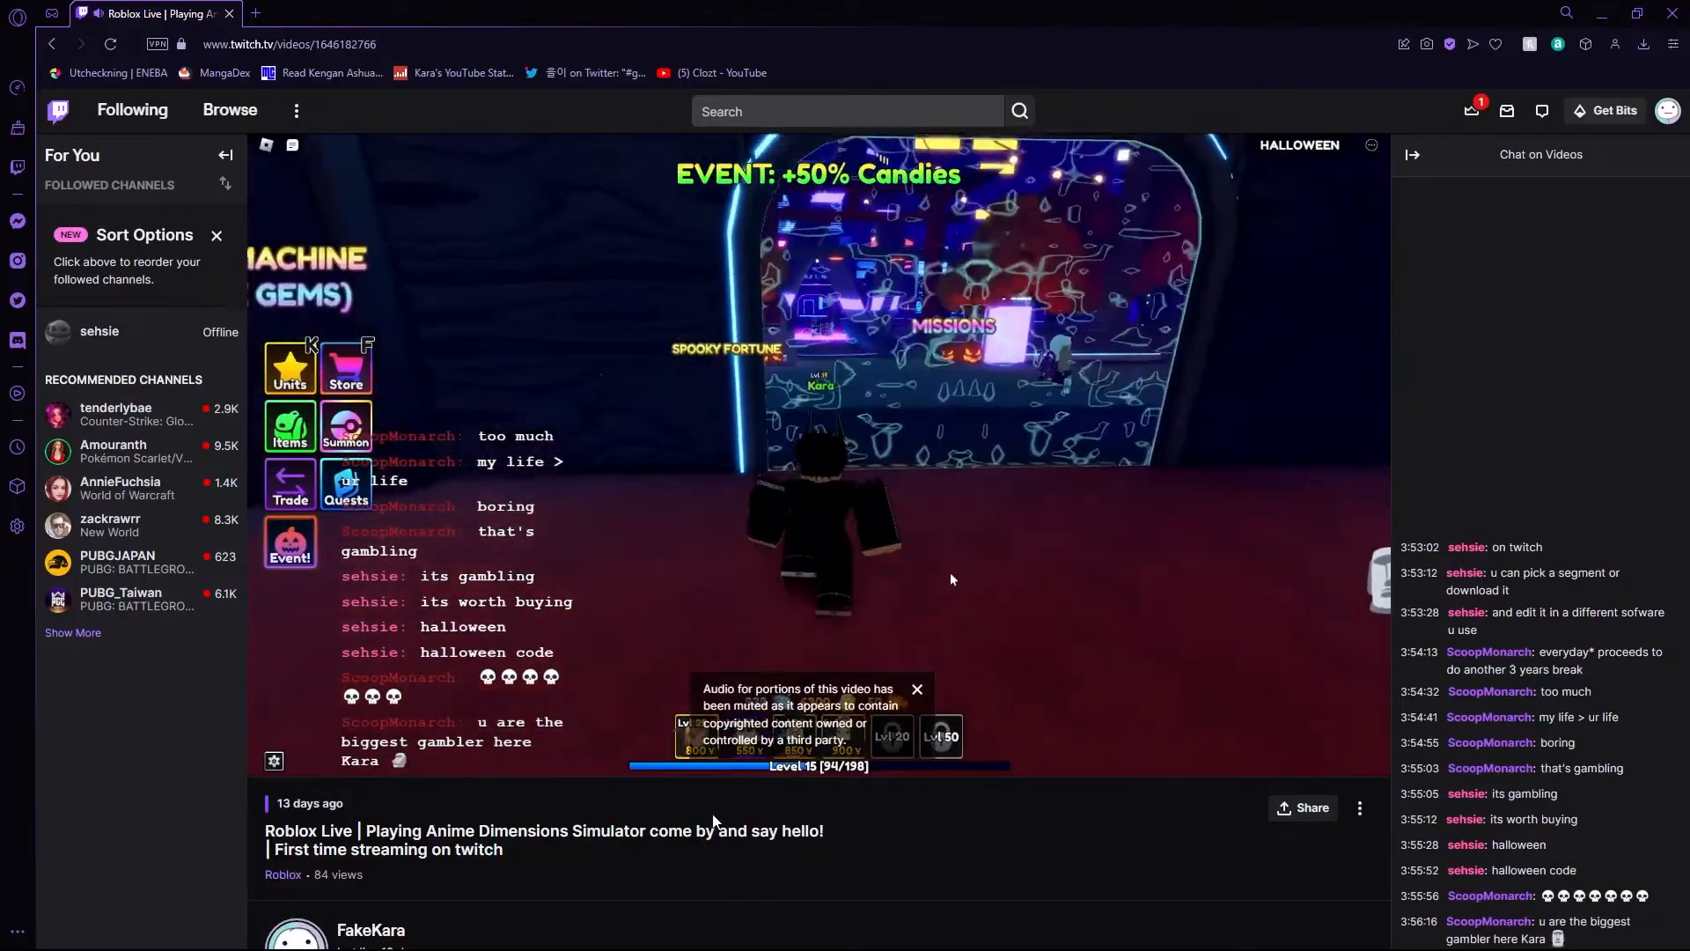
left_click(141, 12)
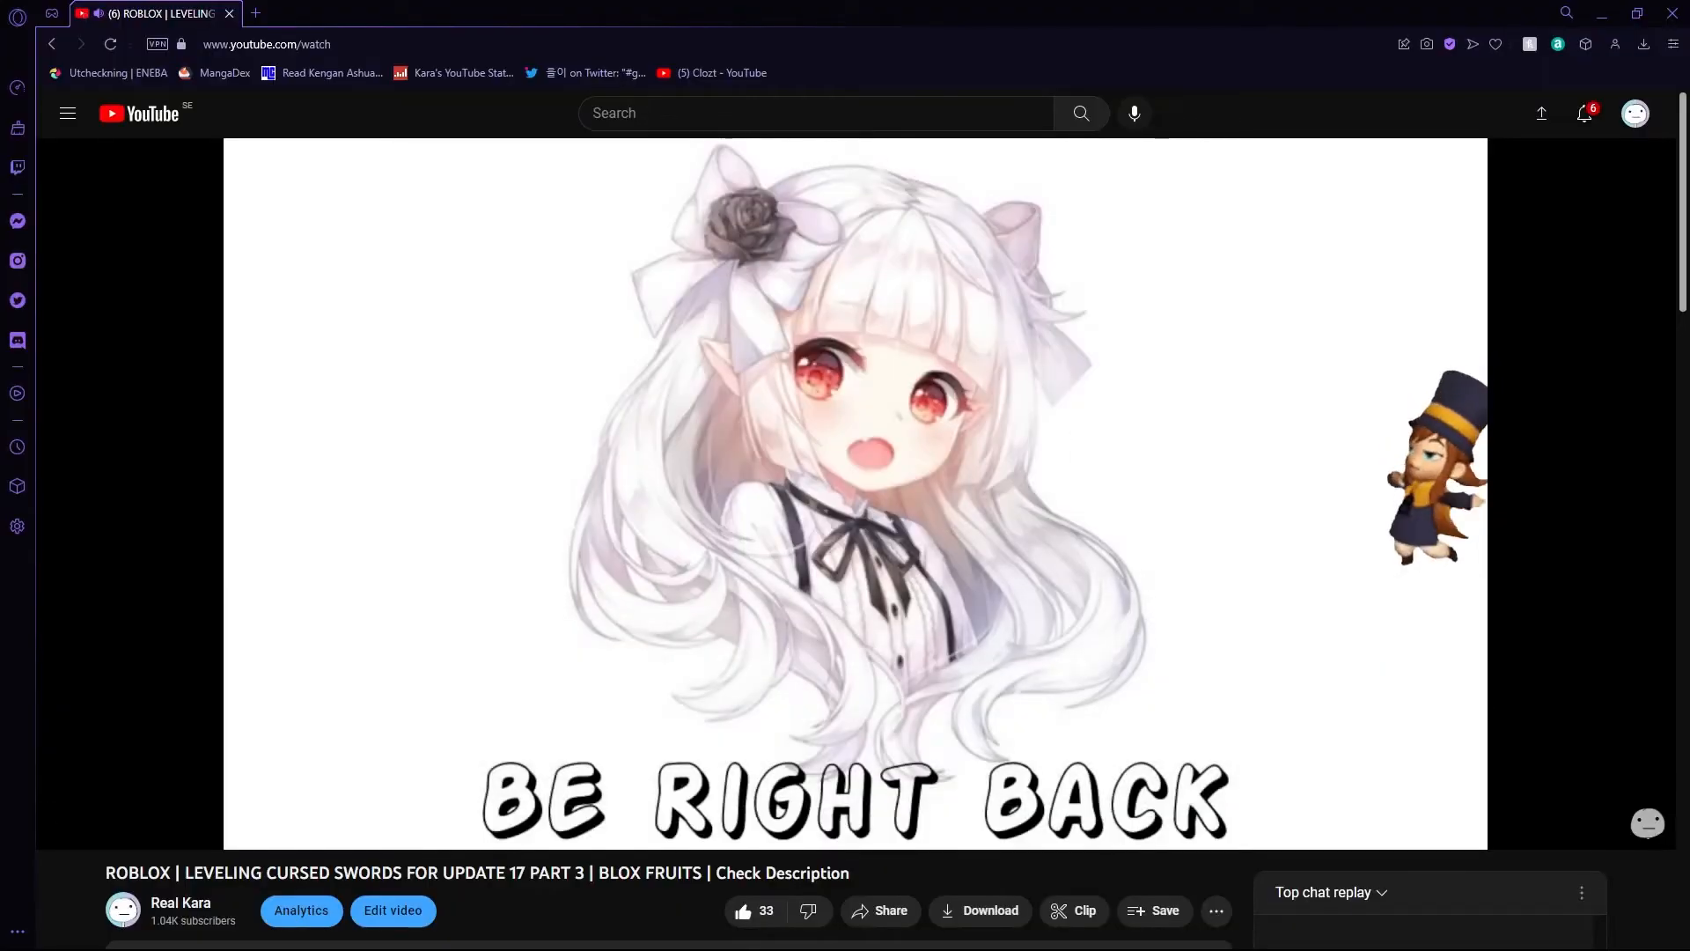
mouse_move(680, 657)
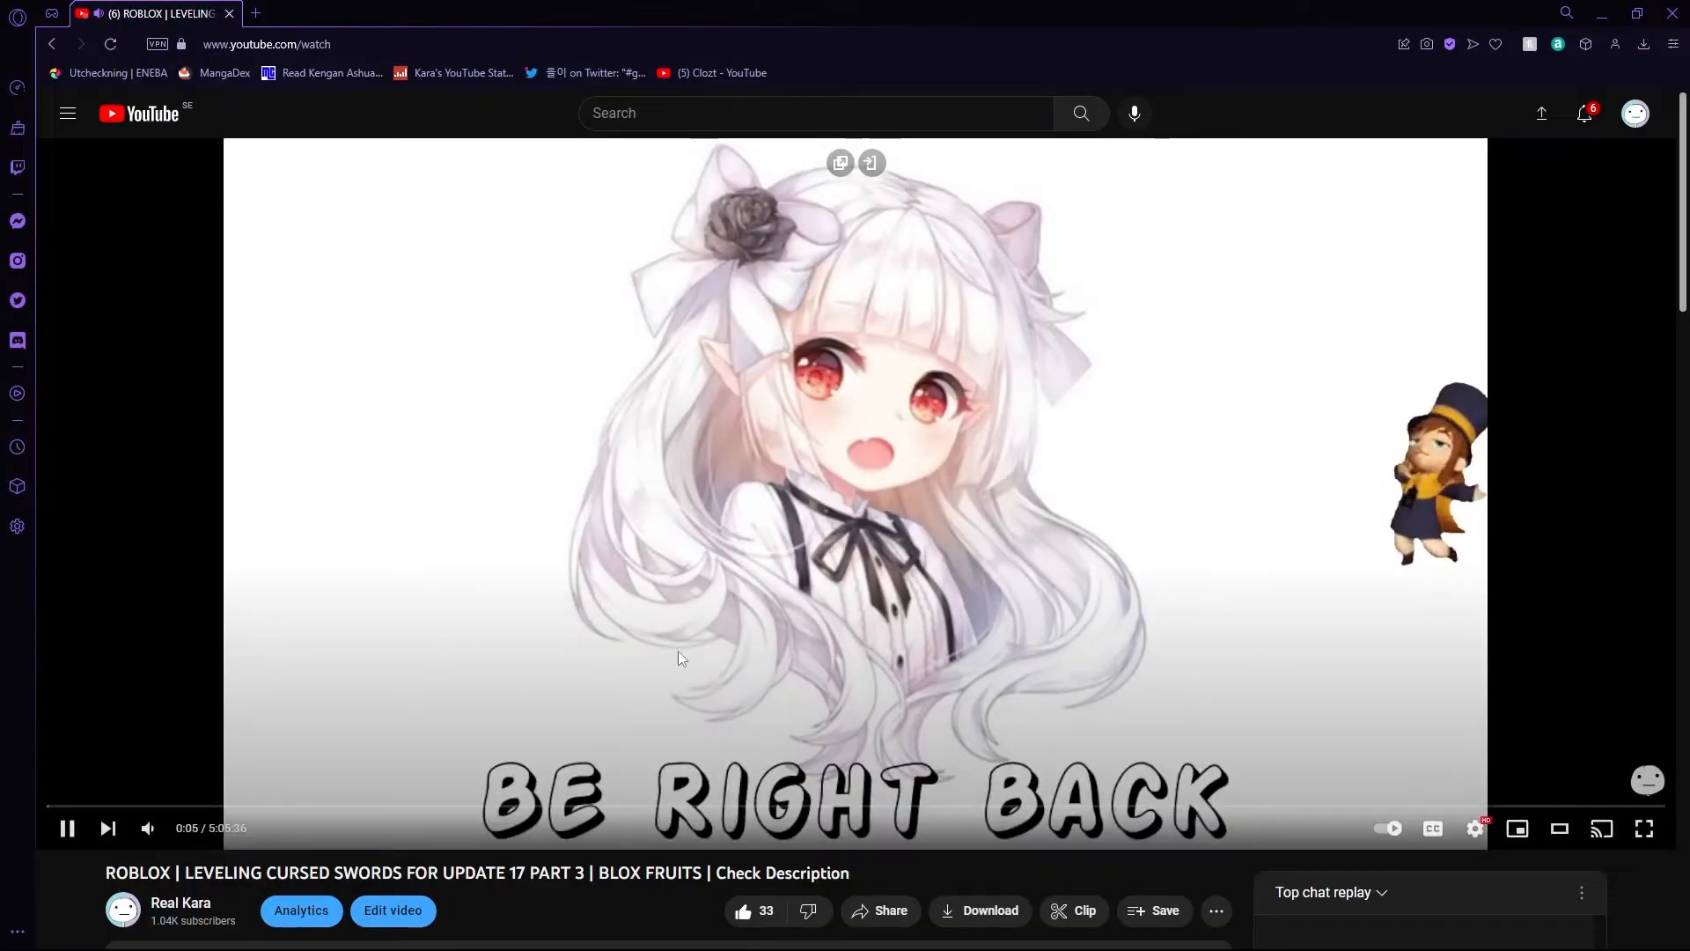
- Scroll the replay page down to its comments and recommended videos
scroll("down", 3)
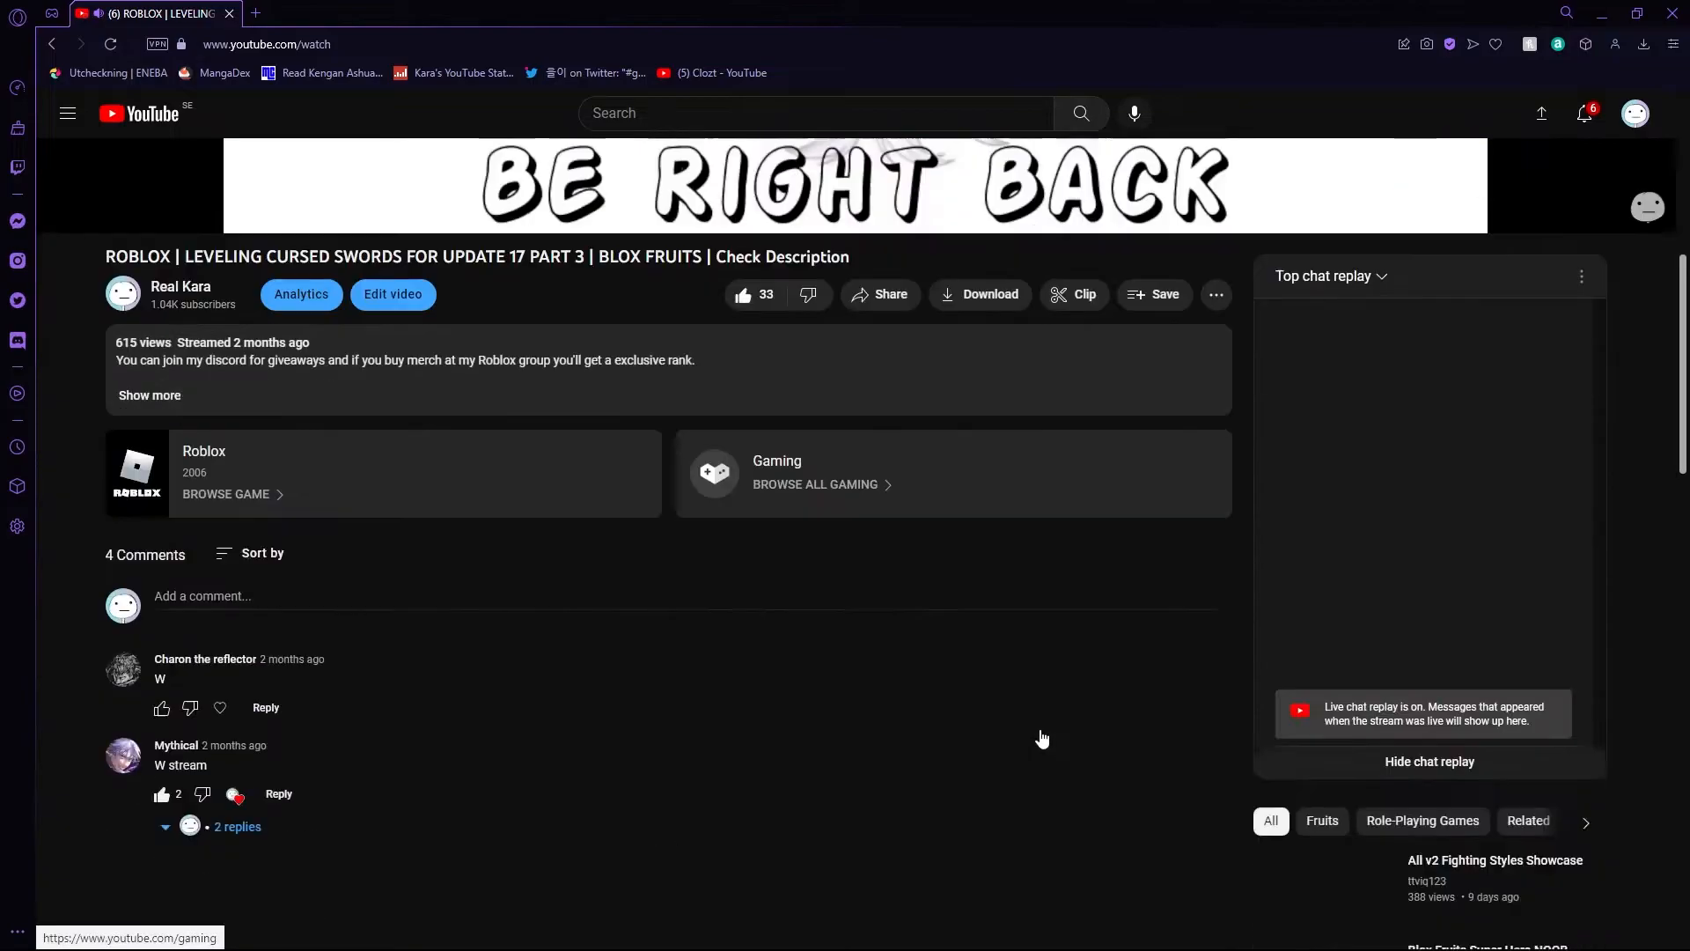
scroll("down", 3)
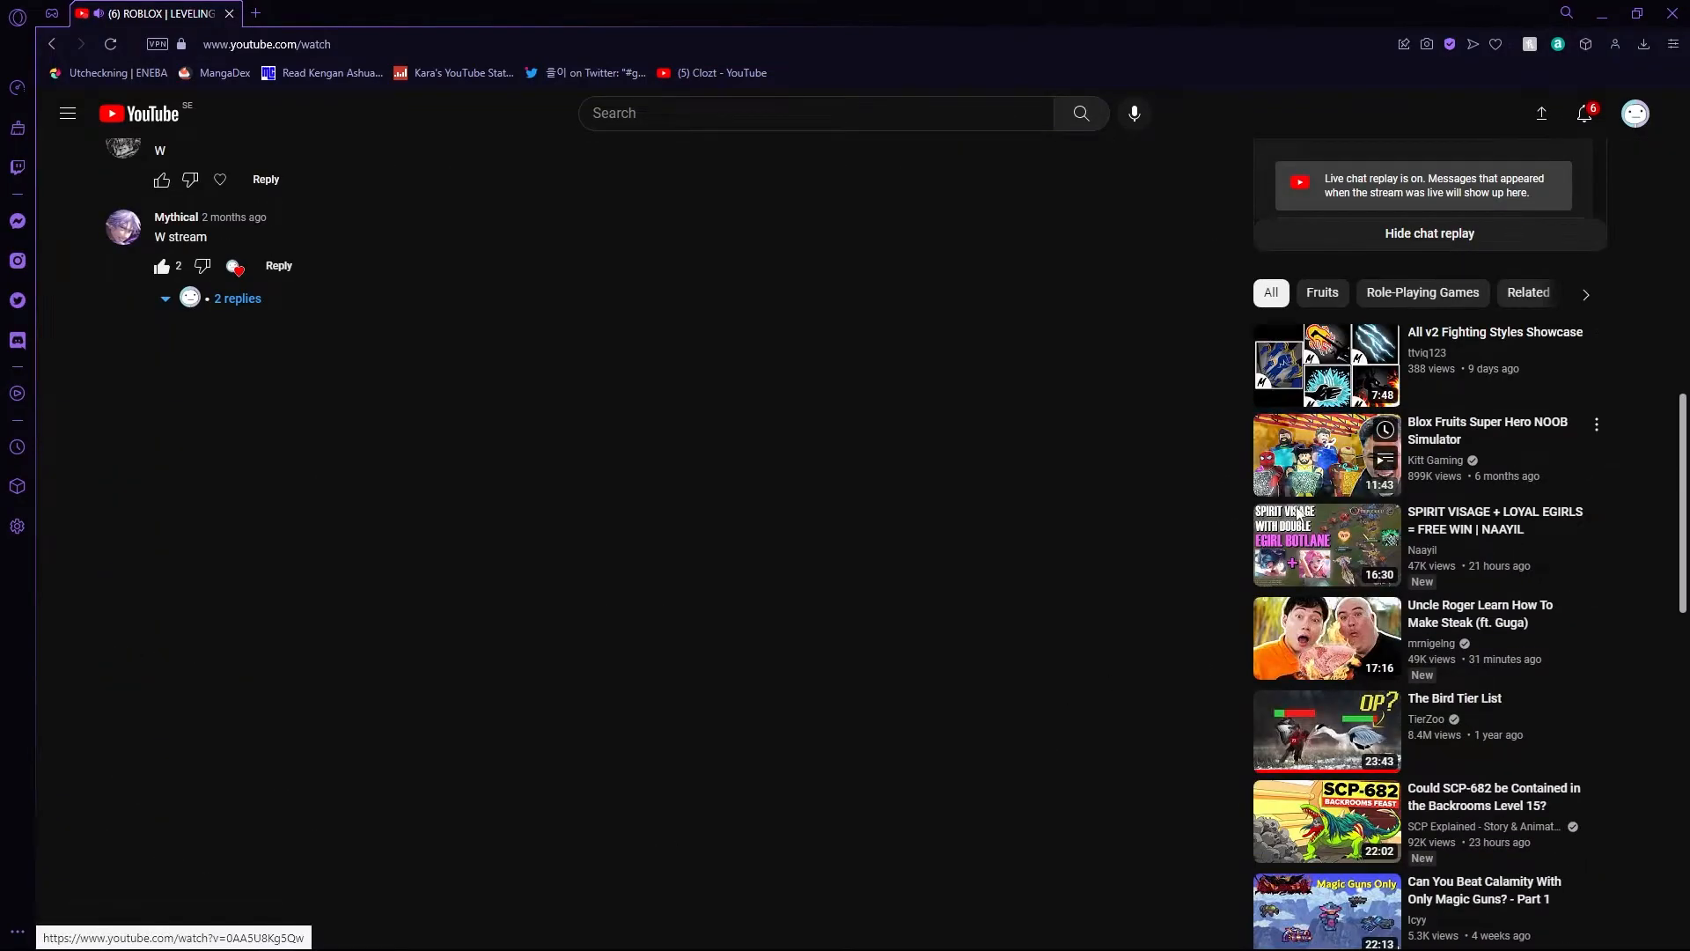